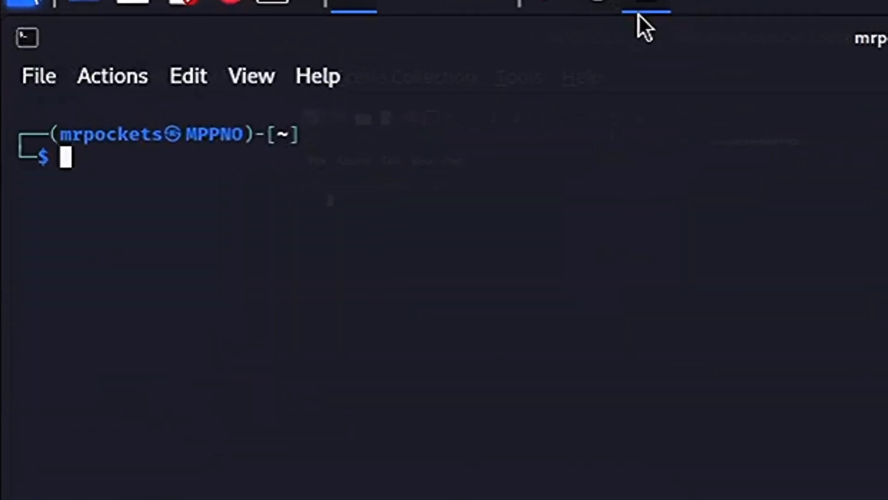
Step: Run the apt cleanup and oneko install (already newest), then enter oneko to launch the desktop cat
text(sudo apt clean)
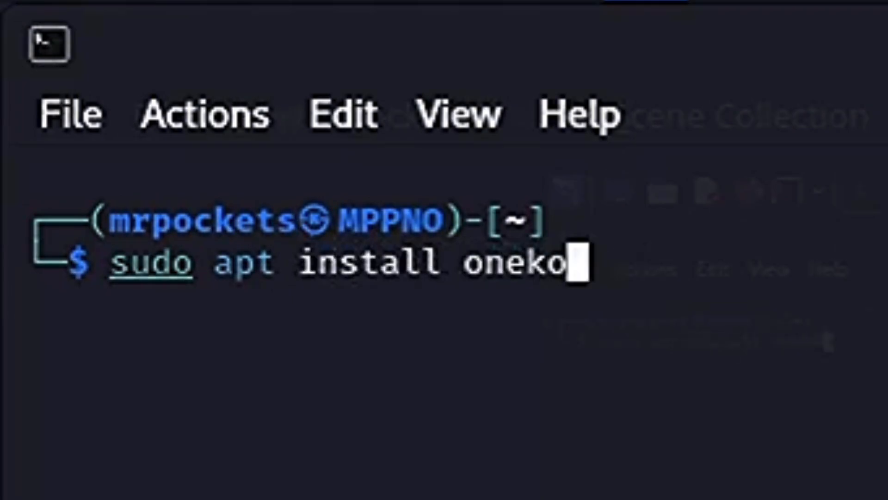
key(Return)
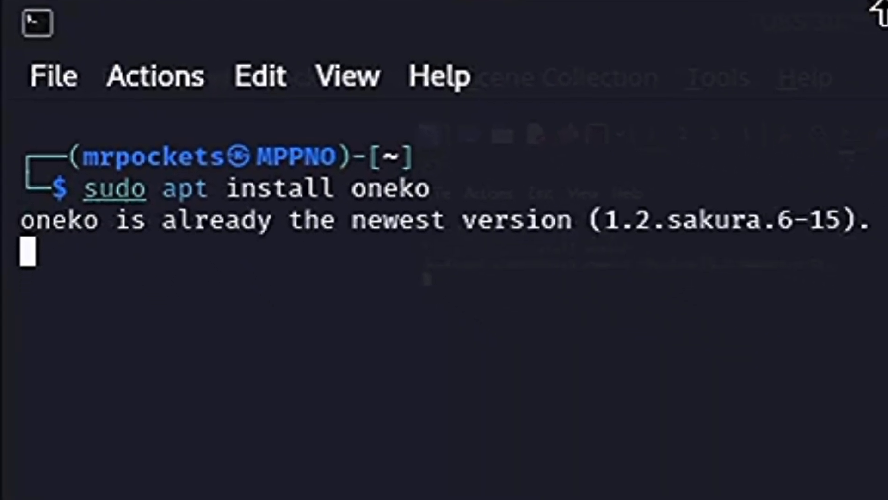
key(Return)
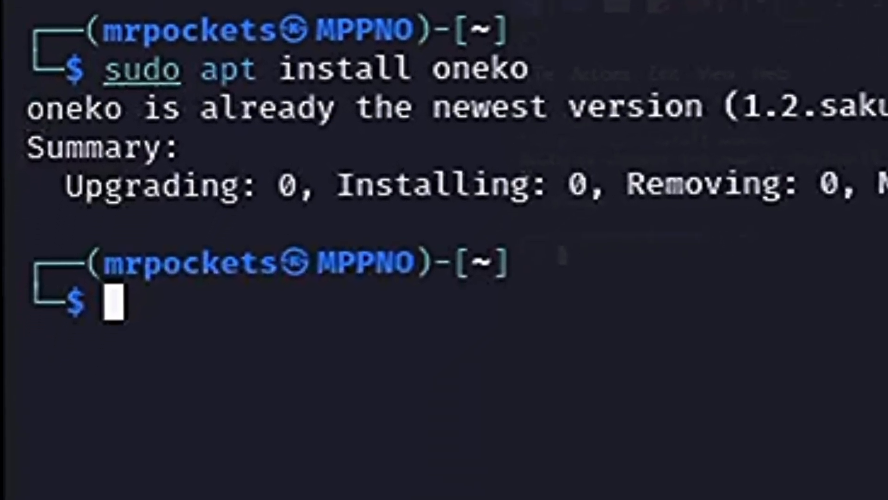
text(oneko)
text(ninvaders)
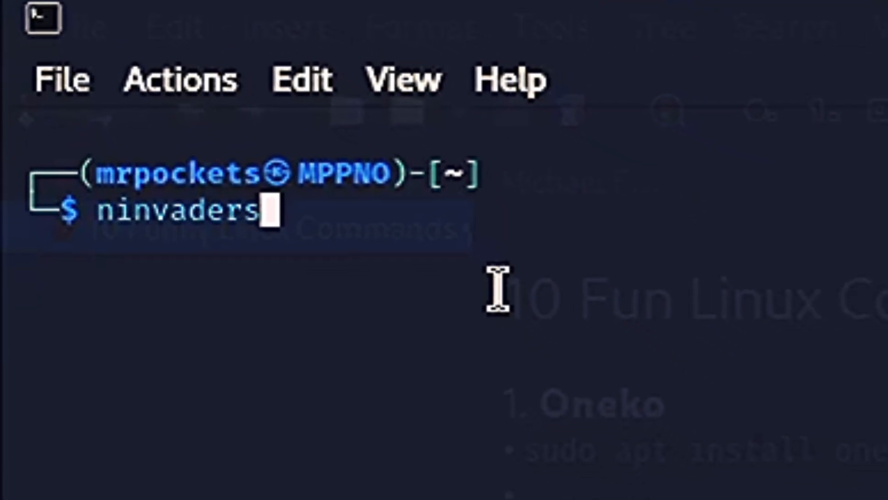
Step: Launch ninvaders and start a game from its title screen with Space
key(Return)
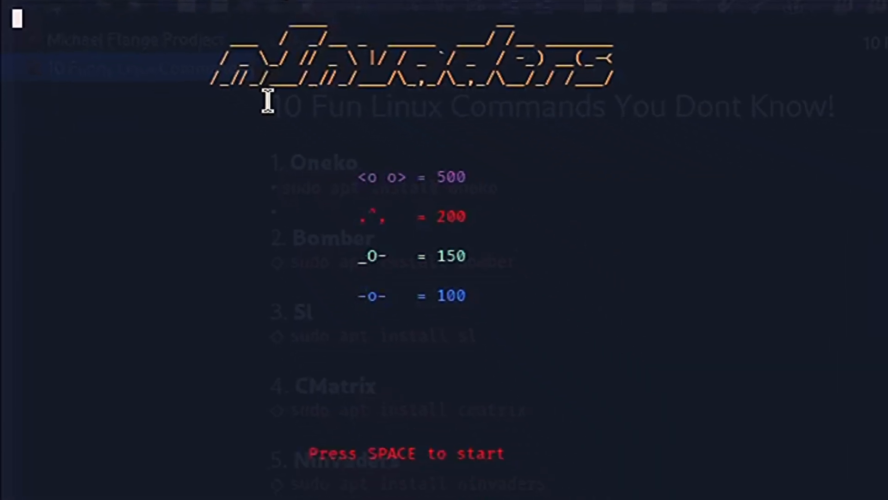
key(space)
text(s)
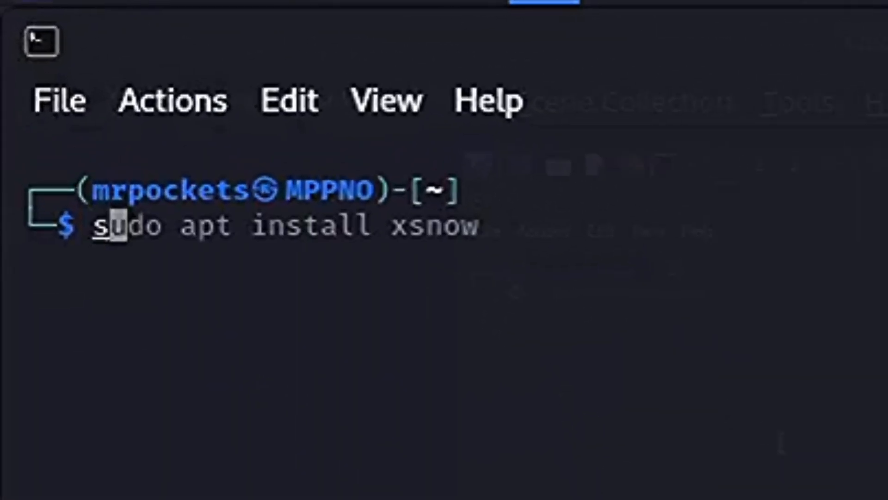
Step: Install xsnow (already newest) and launch it so snow falls over the desktop
key(End)
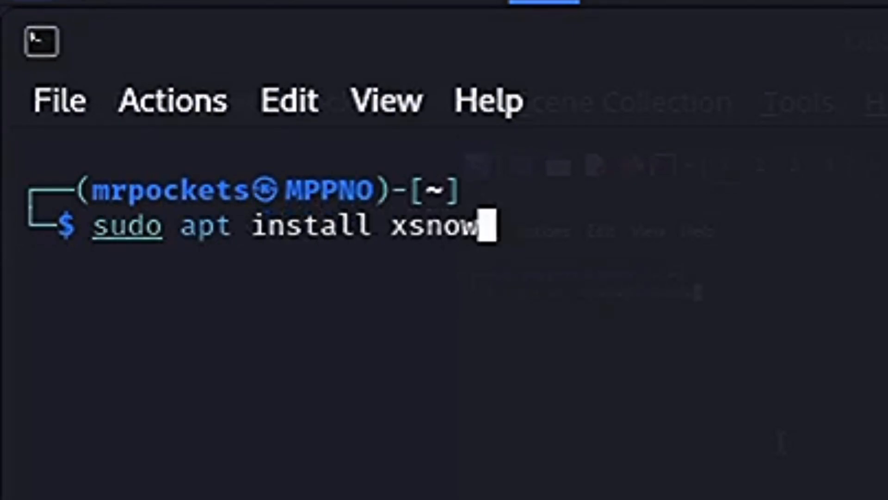
key(Return)
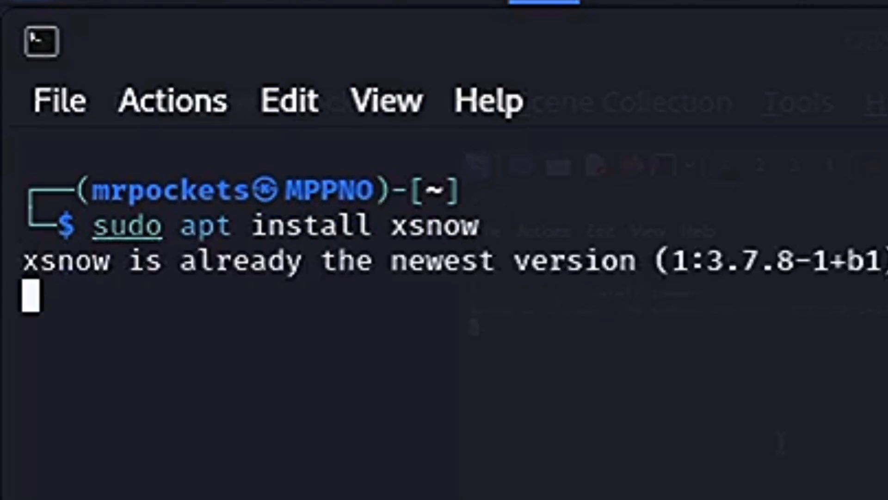
text(xsnow)
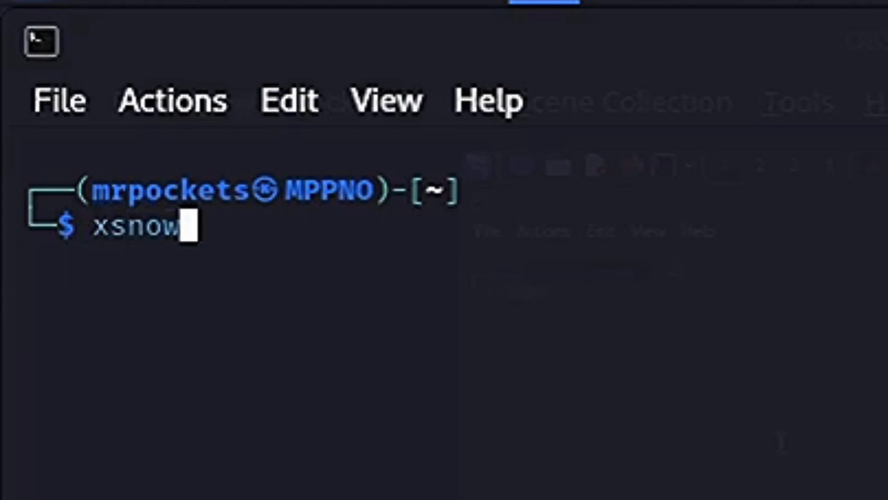
key(Return)
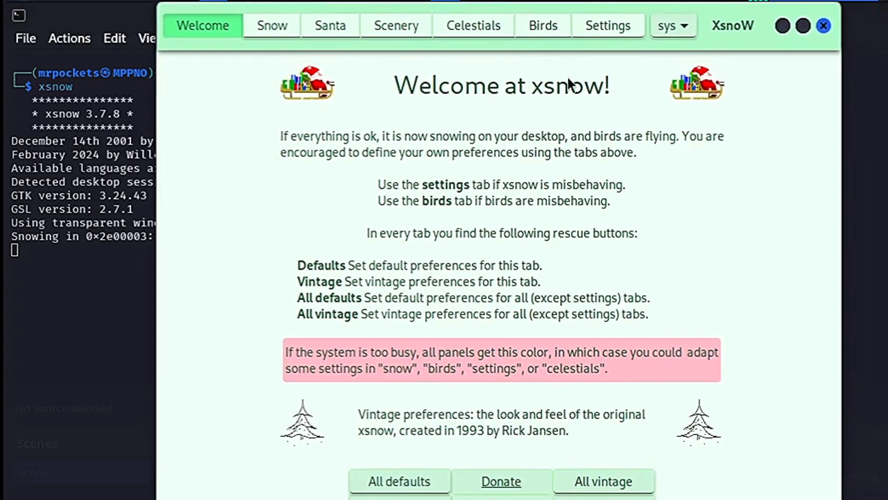
Step: Browse the Scenery, Snow and Santa preference pages and show Santa's sleigh over the desktop
click(396, 26)
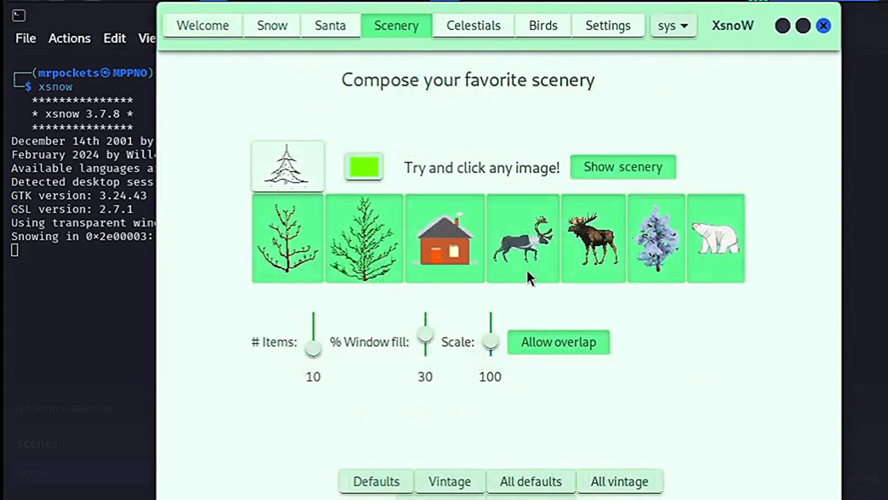
click(331, 25)
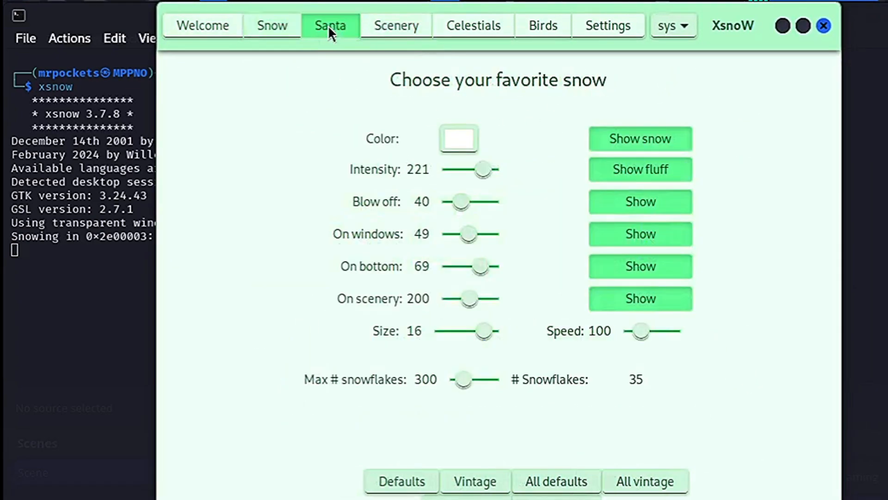
click(330, 25)
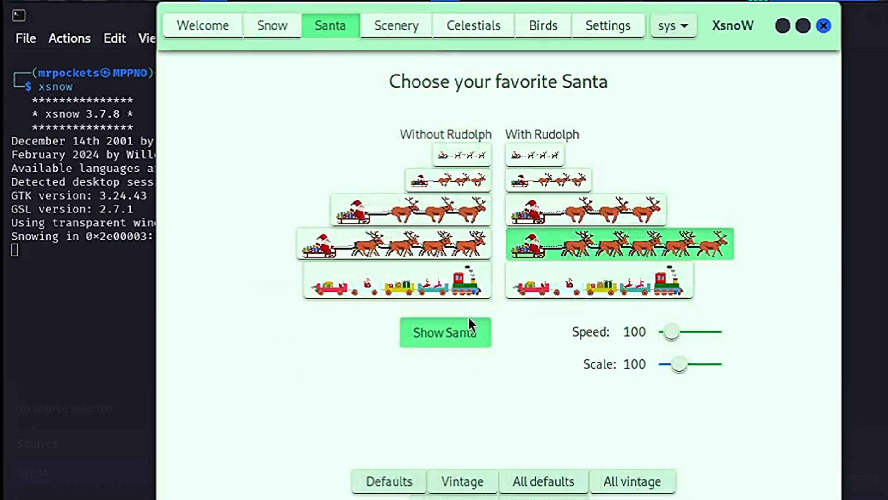
click(272, 25)
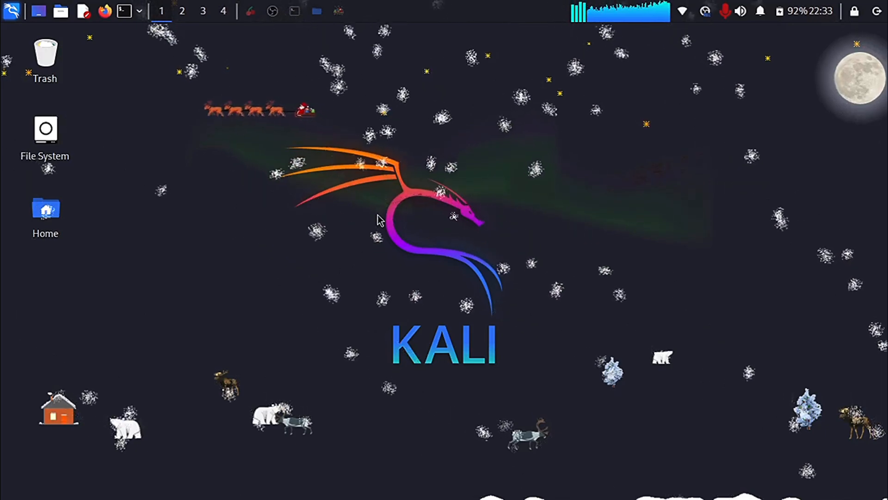
mouse_move(283, 33)
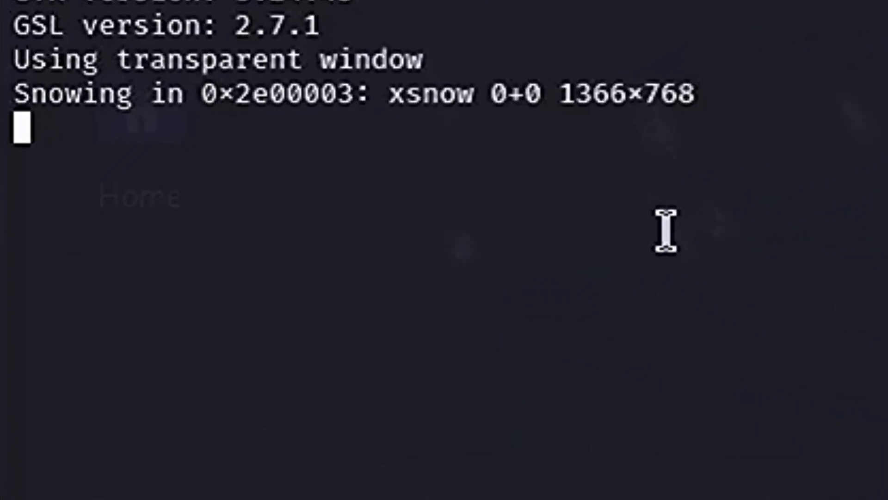
Step: Stop xsnow with Ctrl+C and run sudo apt install sl
key(ctrl+c)
text(sudo apt install sl)
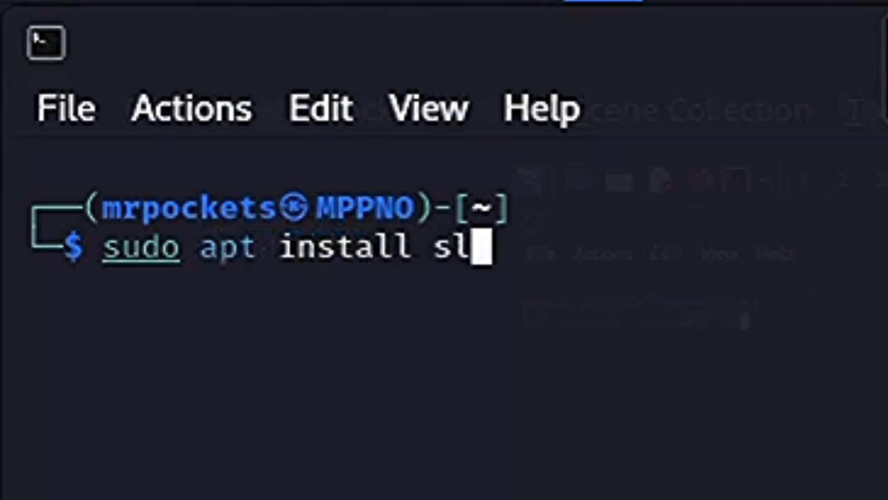
key(Return)
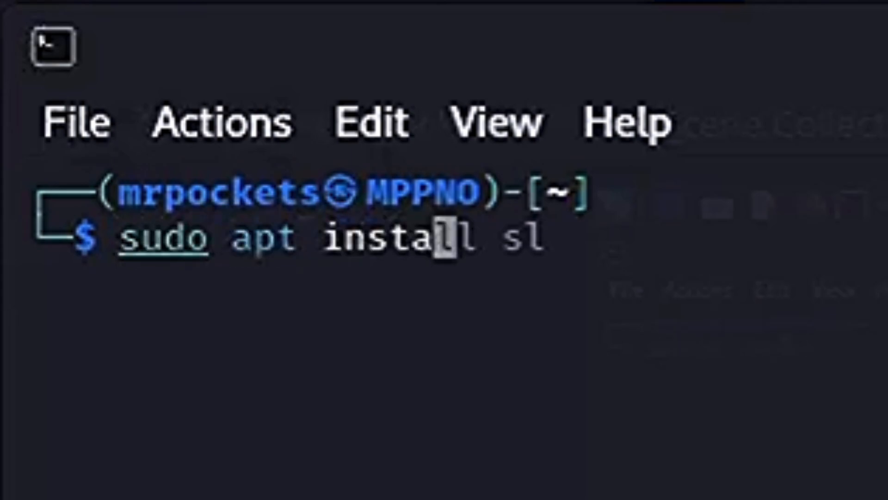
Step: Edit the previous install command to cmatrix, run it, then launch the cmatrix falling-code animation
text(caca-utils)
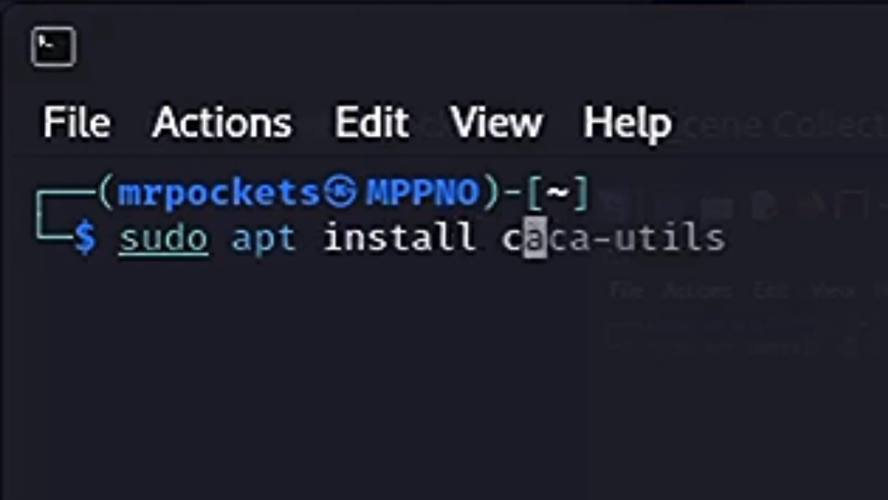
text(matrix)
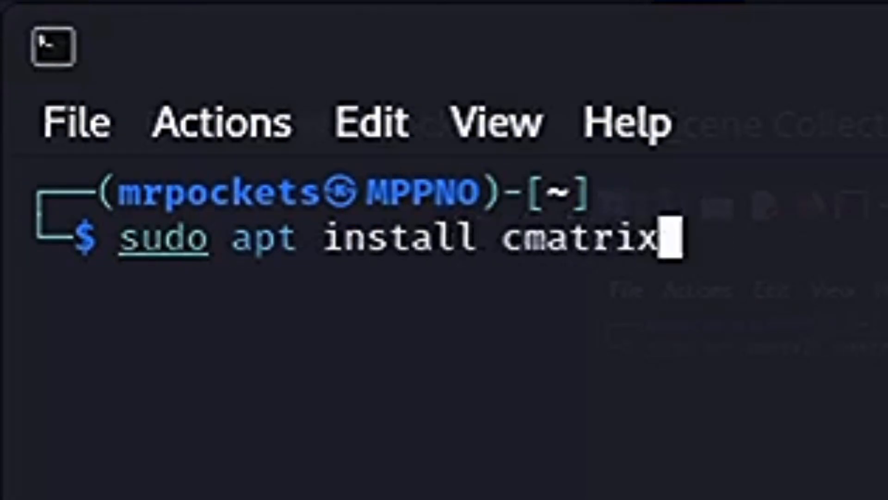
key(Return)
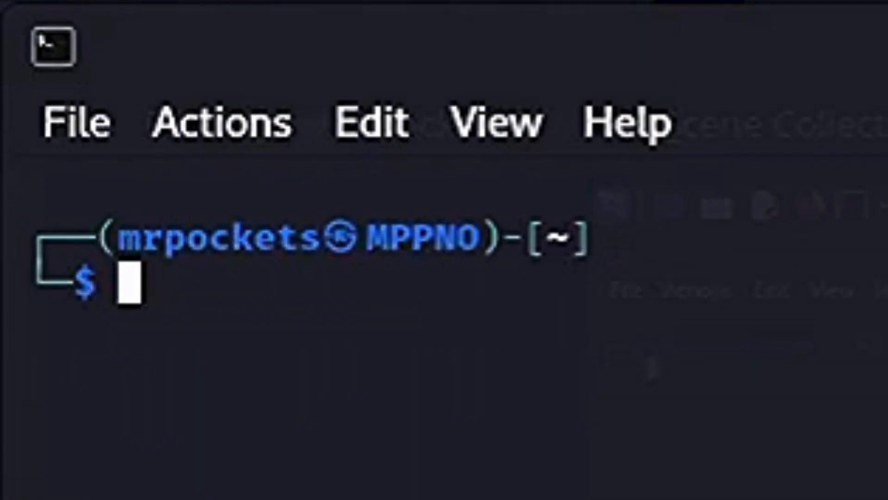
text(cmatrix)
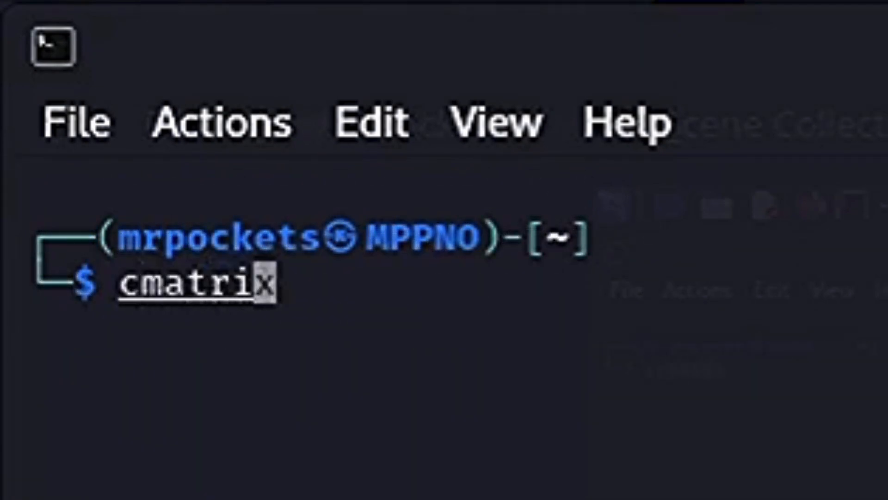
key(Return)
text(sudo apt install b)
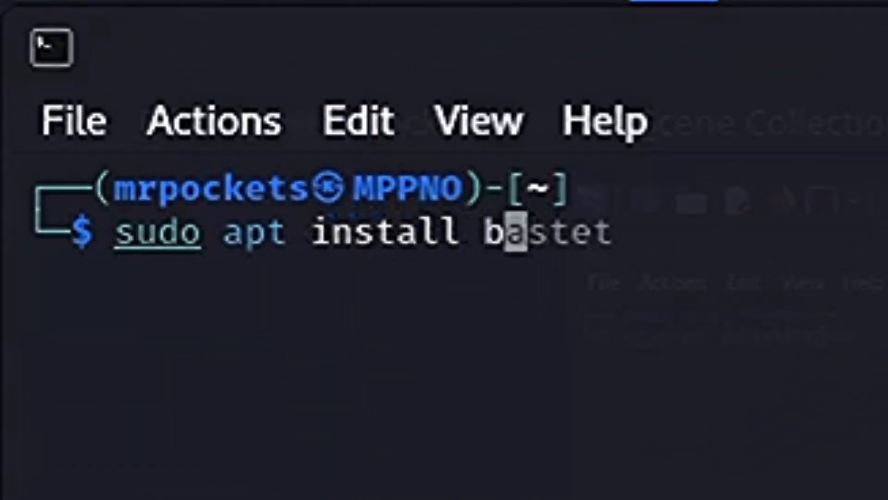
text(omber)
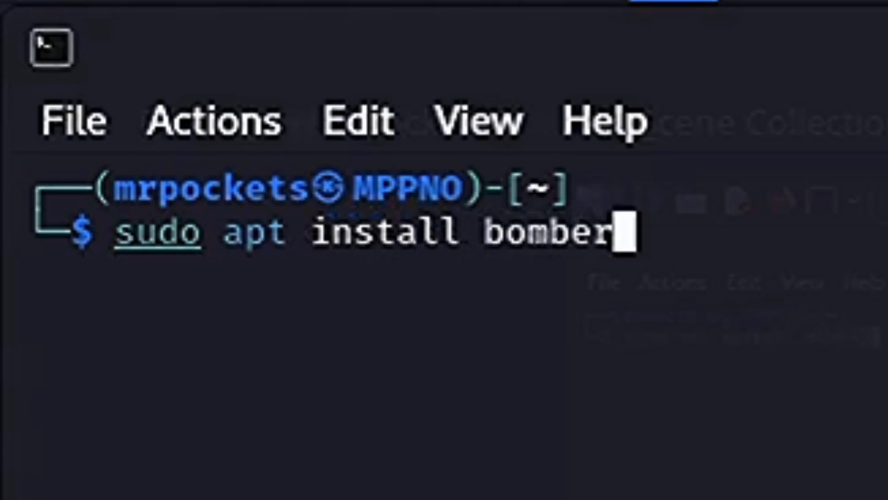
key(Return)
text(bom)
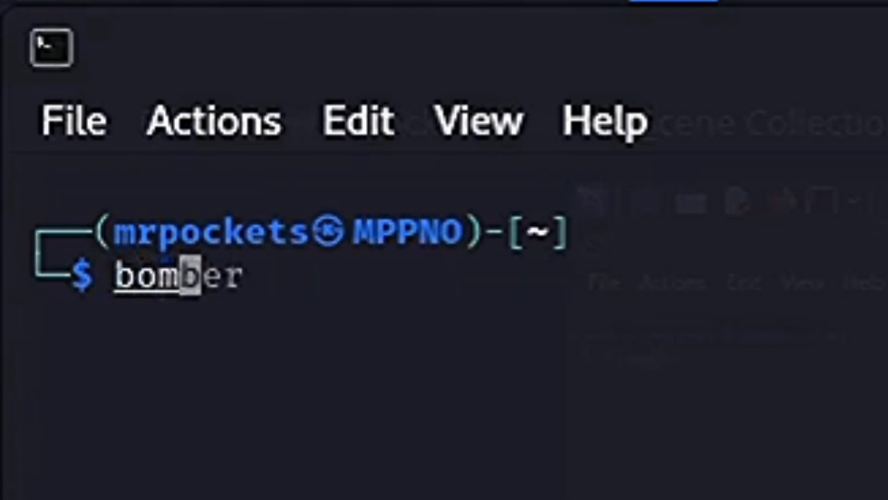
key(Return)
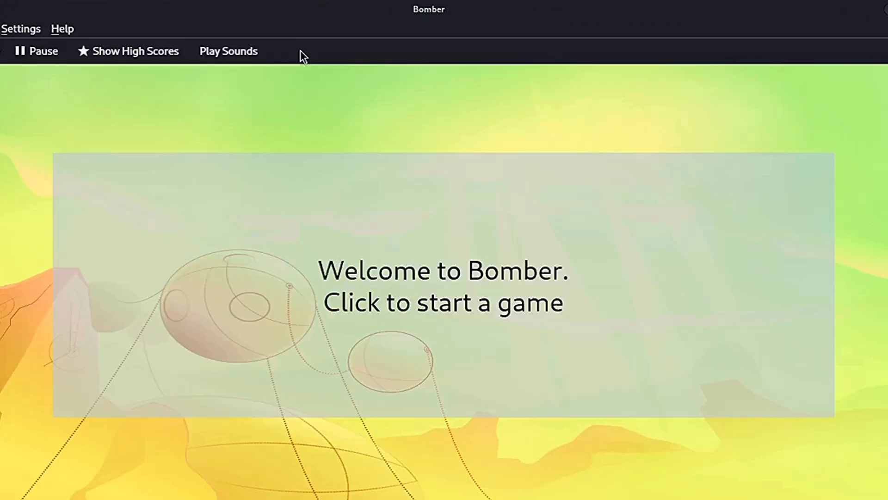
click(411, 260)
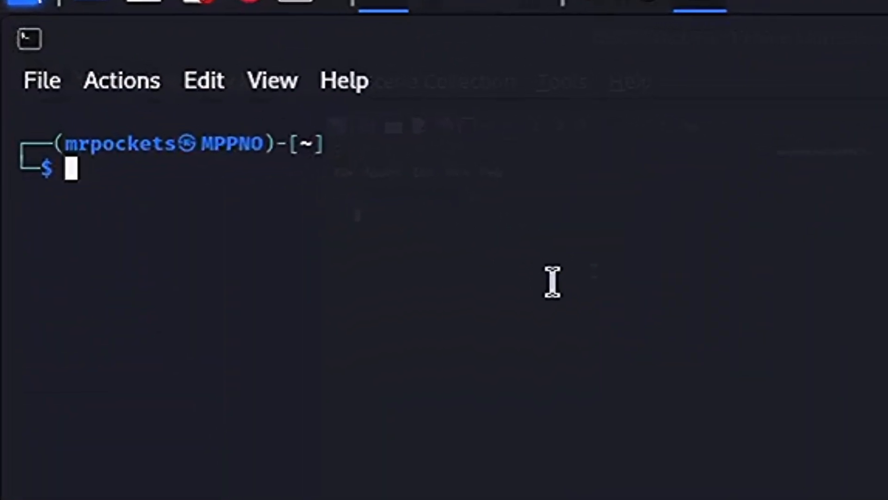
text(sudo apt install caca-utils)
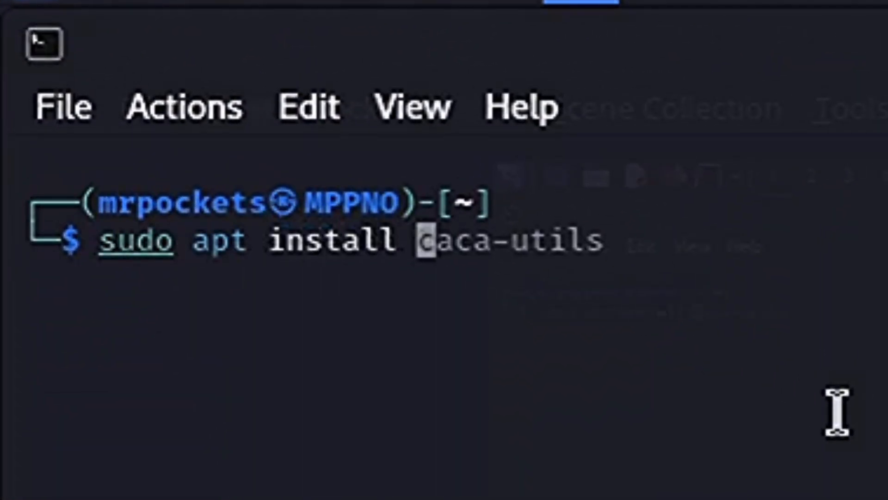
text(bastet)
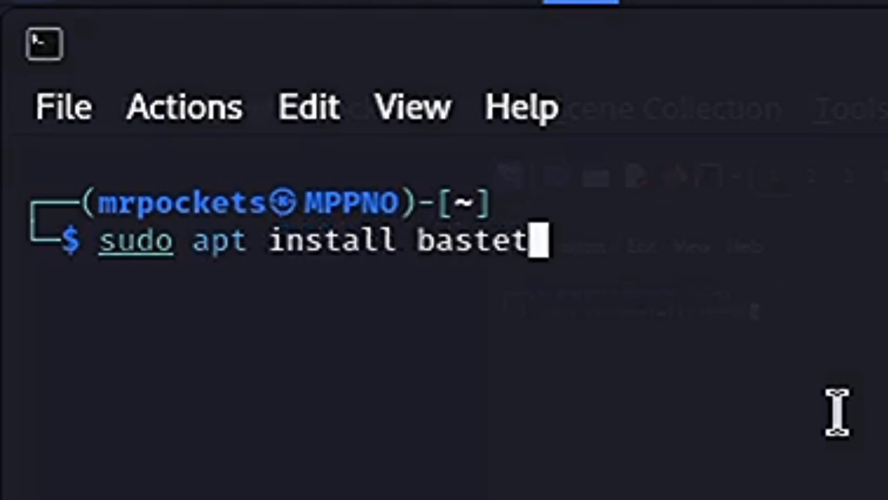
key(Return)
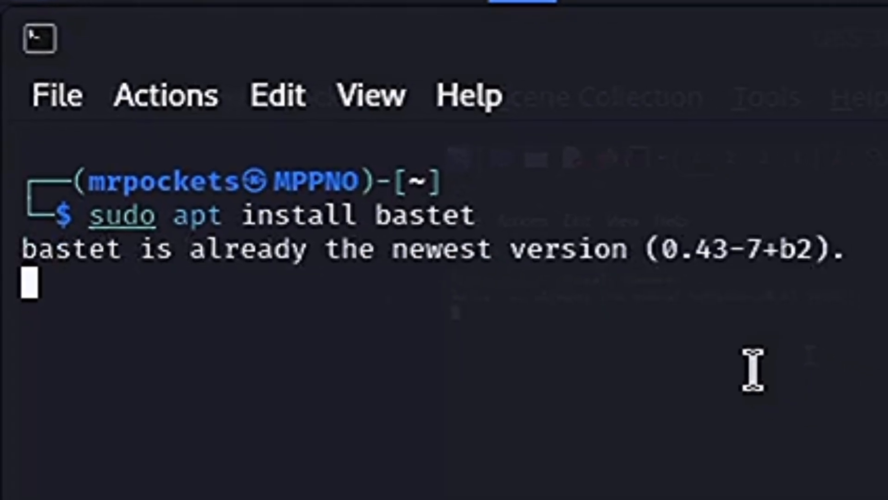
text(clear)
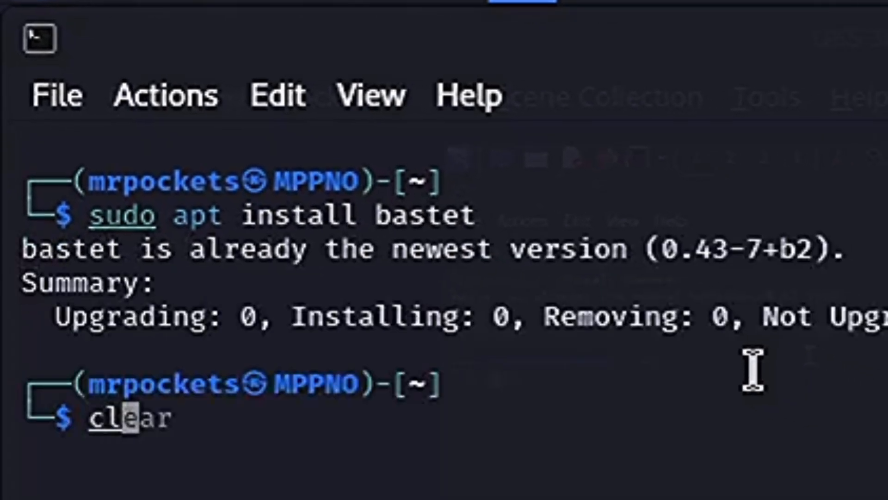
key(Return)
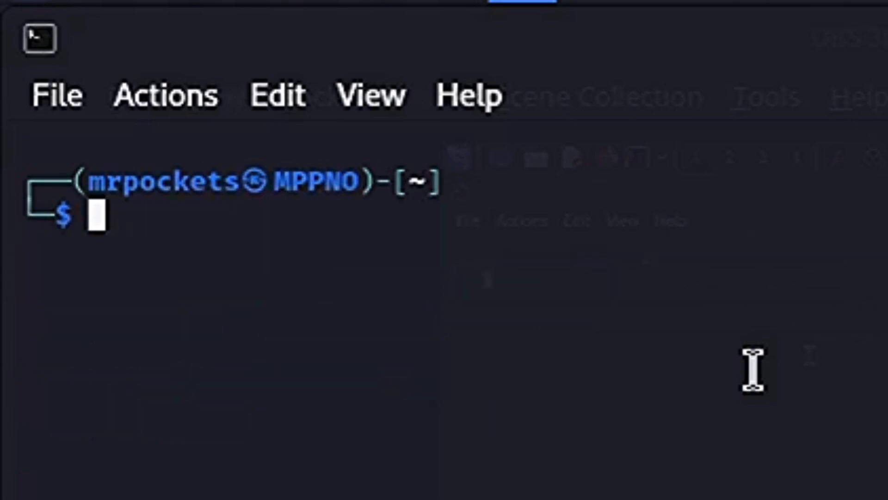
text(bastet)
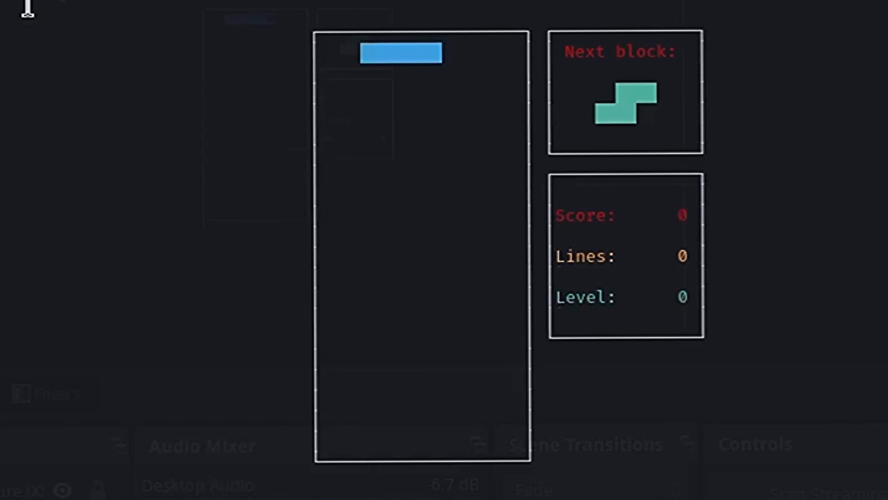
key(up)
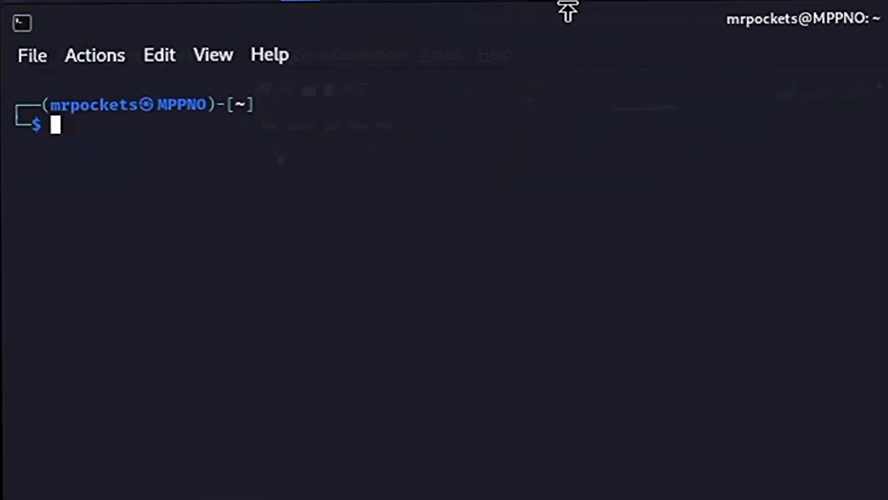
text(sudo apt install x11-apps)
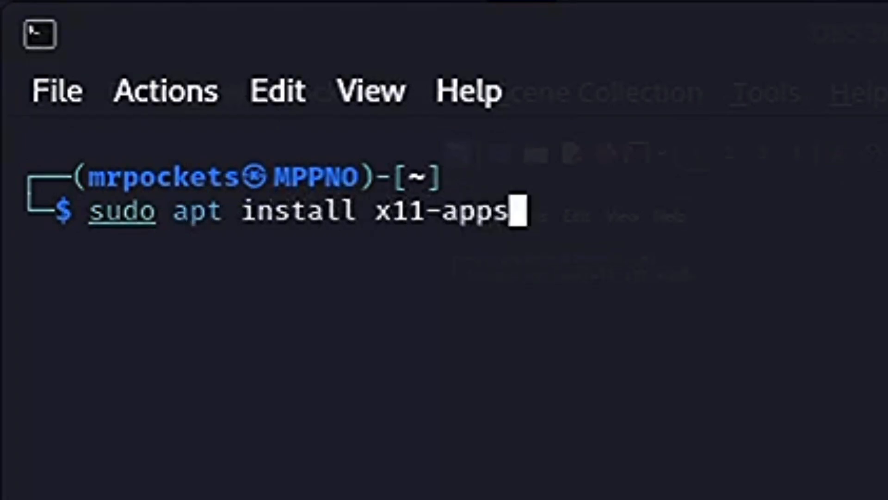
key(Return)
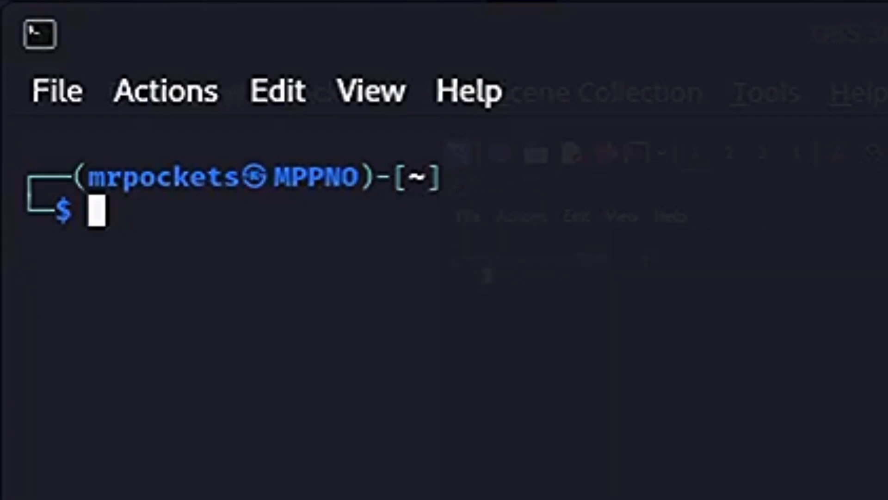
text(xeyes)
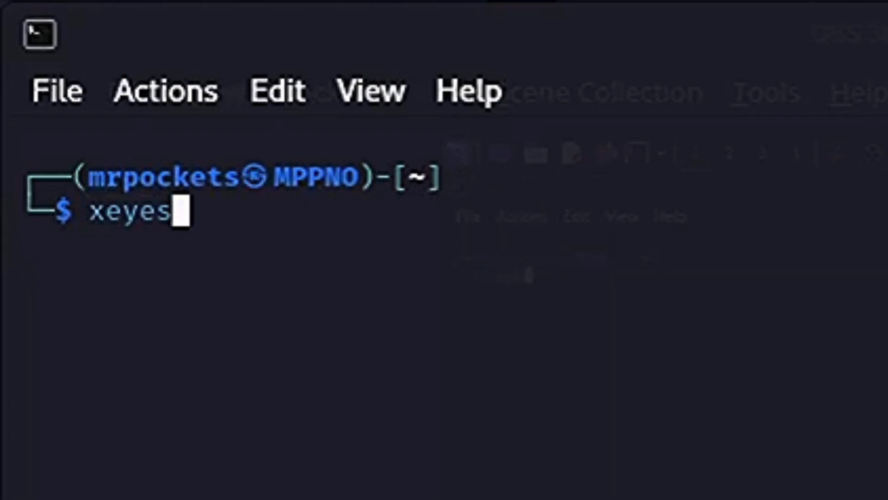
key(Return)
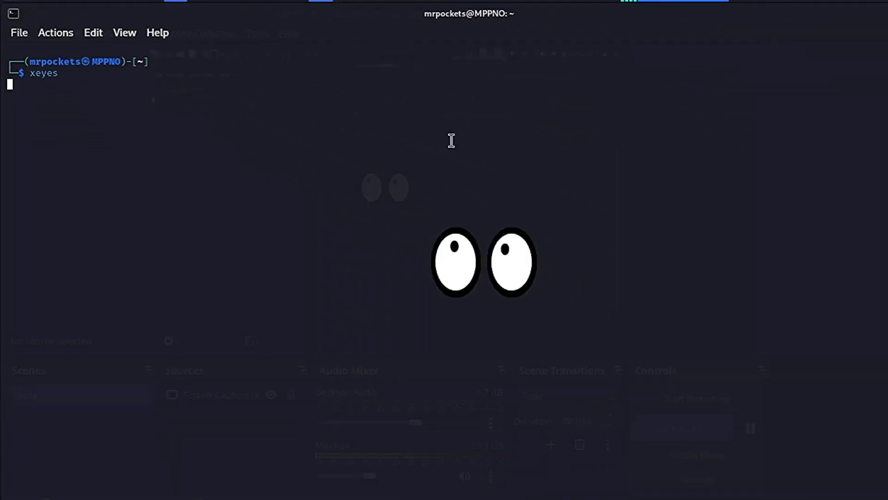
mouse_move(484, 300)
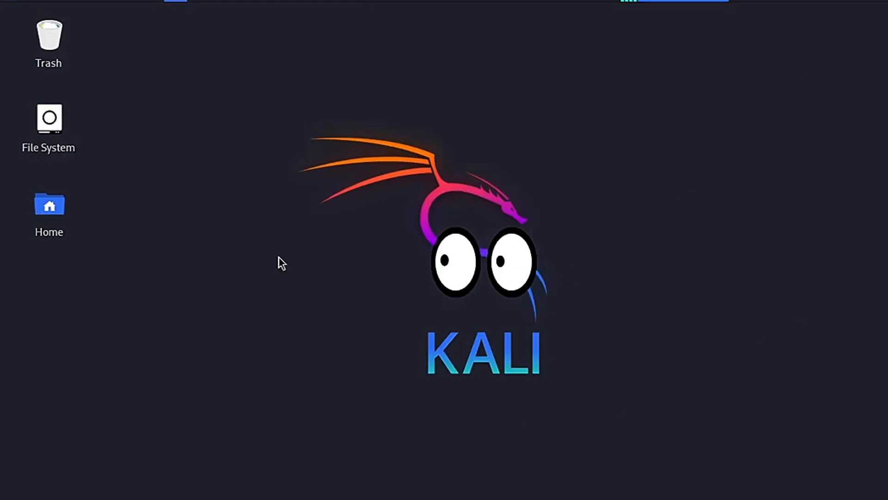
mouse_move(598, 92)
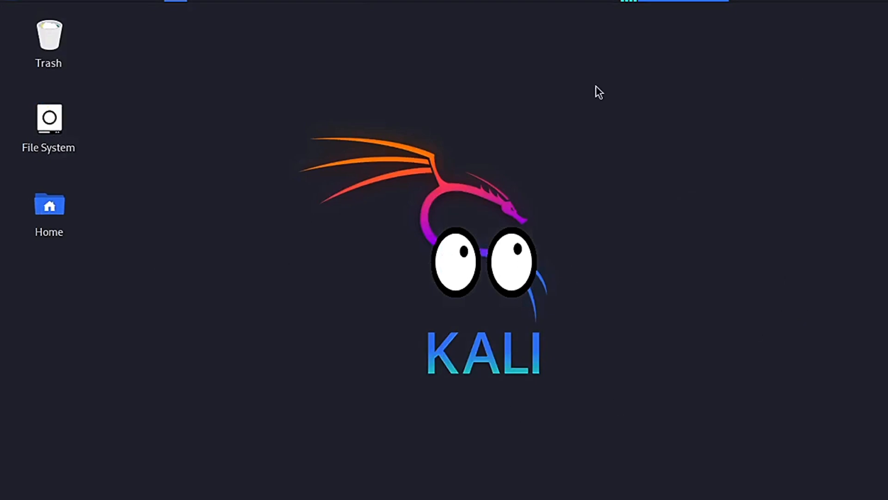
mouse_move(260, 335)
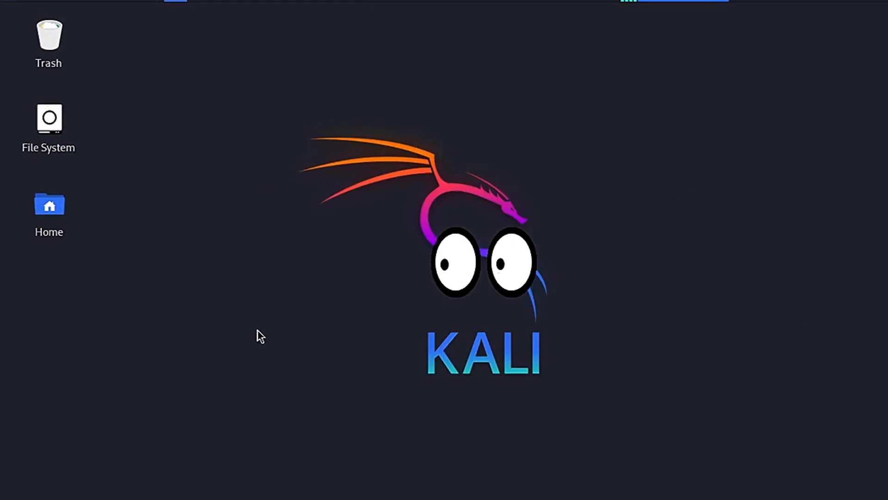
mouse_move(611, 419)
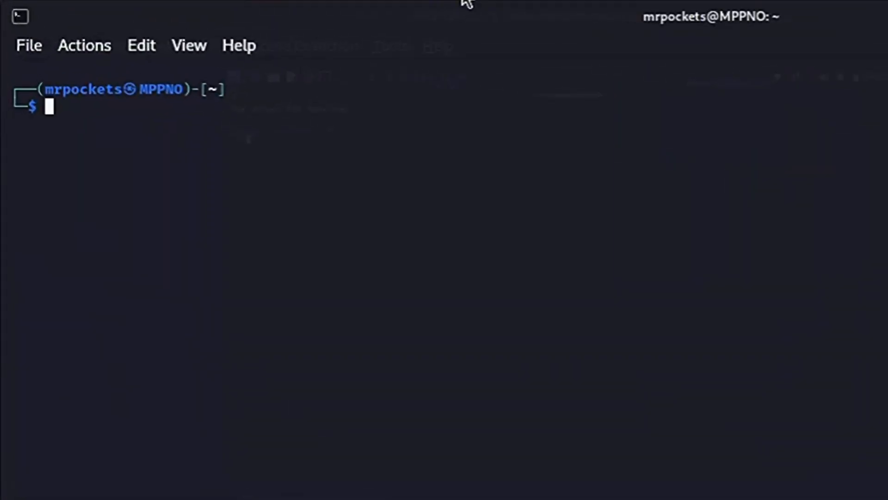
Step: Run sudo apt install hollywood (already newest) and clear the terminal
text(sudo apt install hollywood)
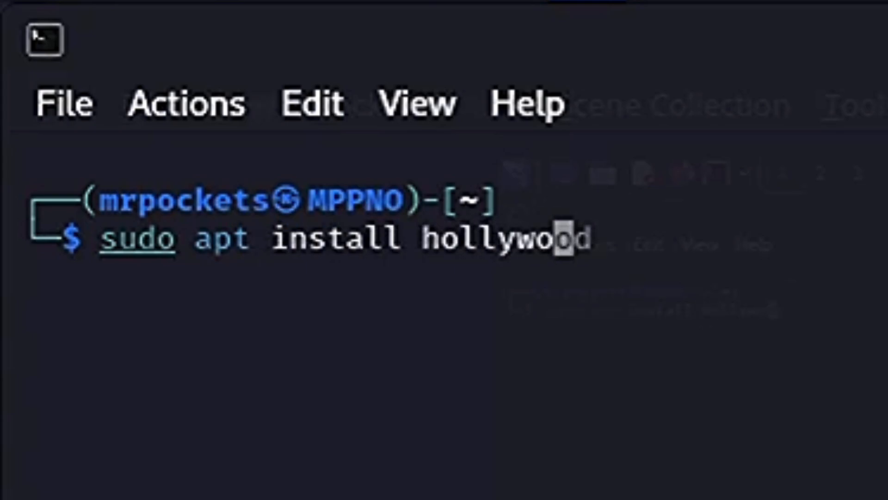
key(Return)
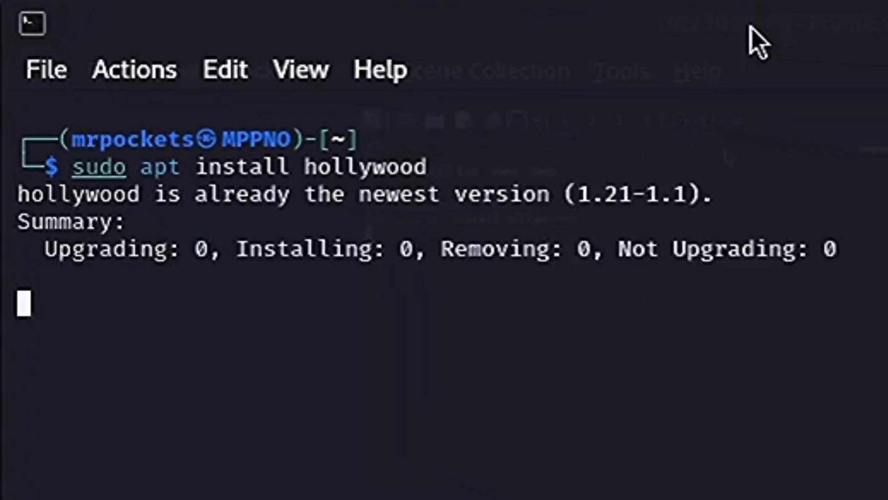
key(Return)
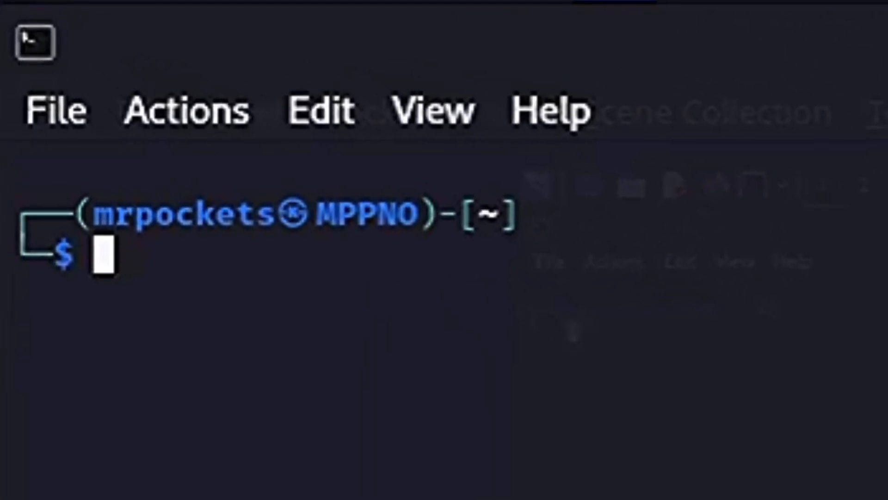
Step: Launch the hollywood hacker screen, interrupt it and begin typing exit for its byobu session
text(hollywood)
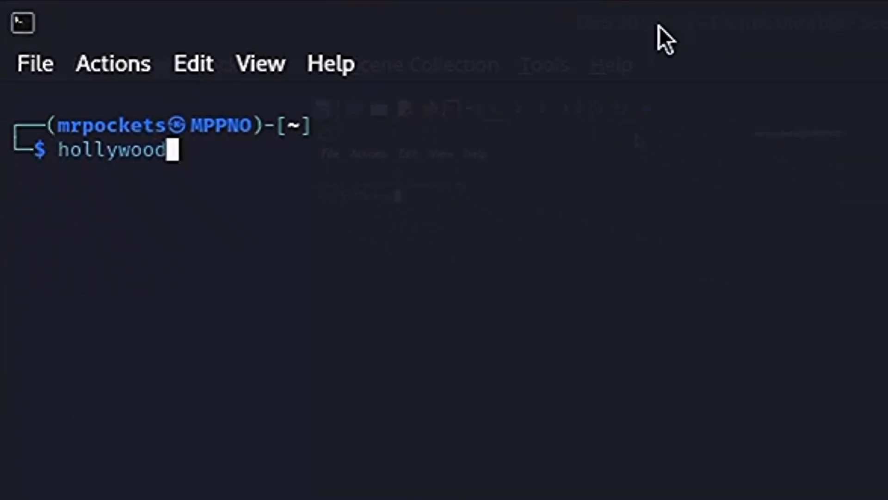
key(Return)
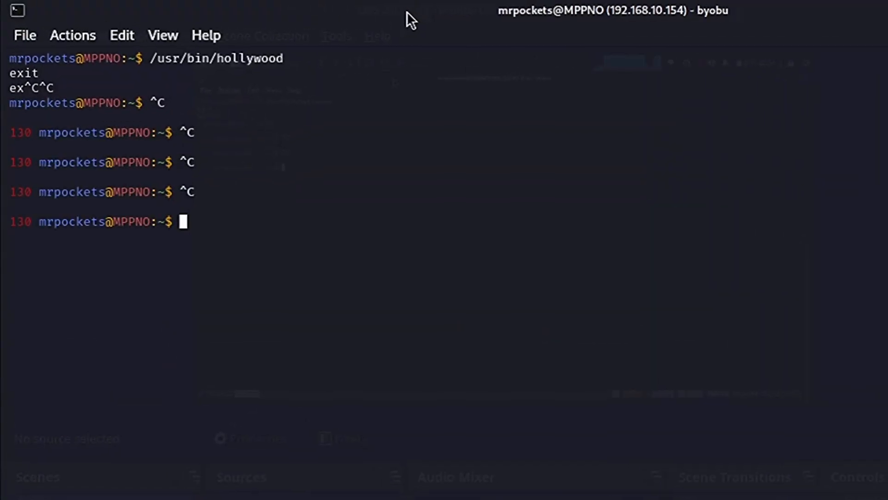
text(exi)
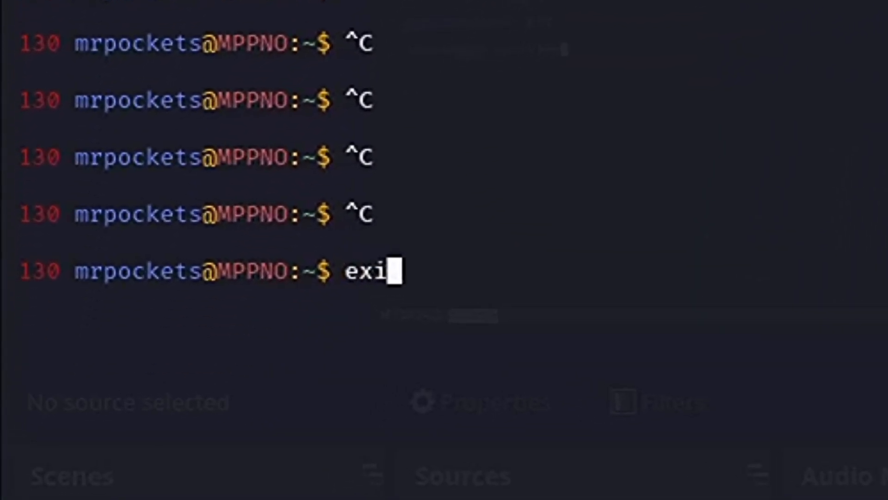